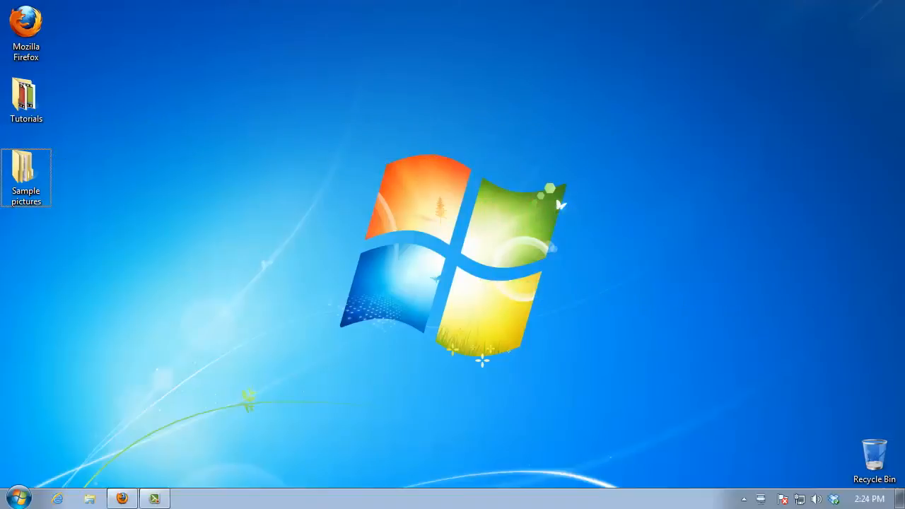
- Launch Firefox and go to slide.ly in the address bar
left_click(121, 499)
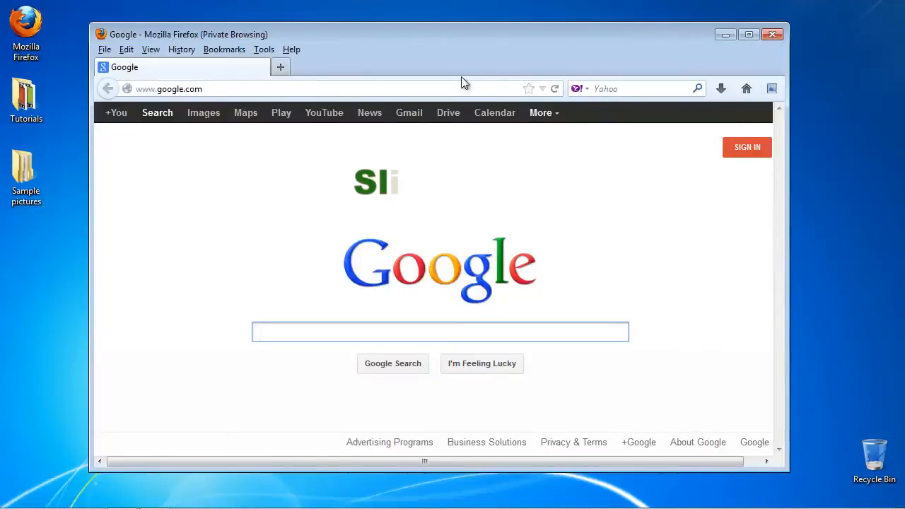
type("slide.ly")
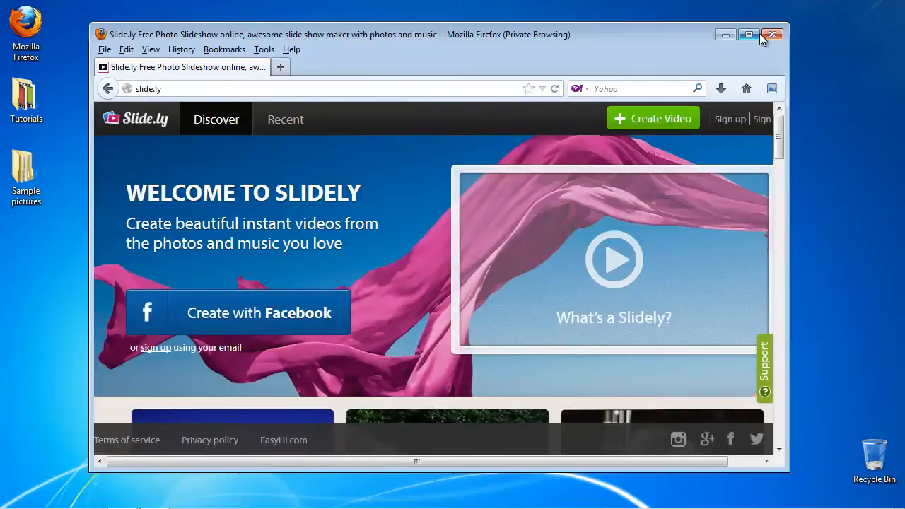
- Maximize the browser, sign in to the Slide.ly account, then choose CREATE NOW!
left_click(748, 34)
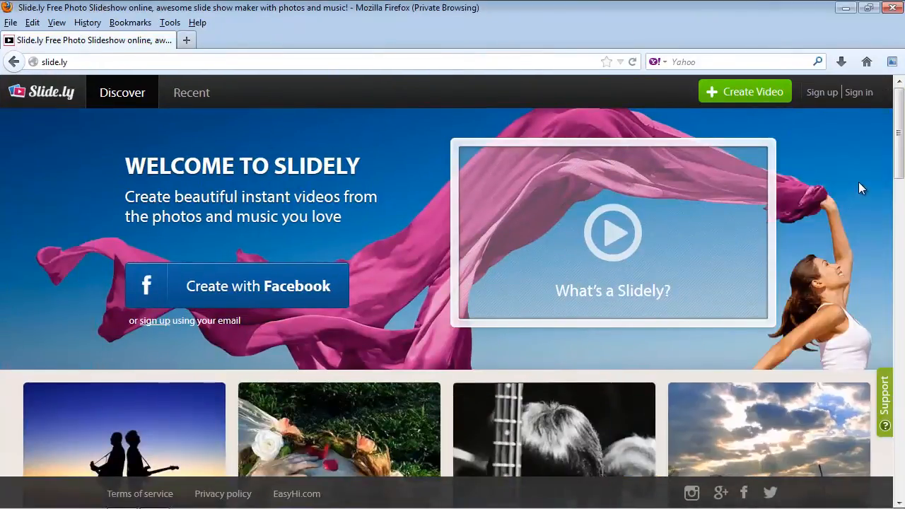
mouse_move(860, 83)
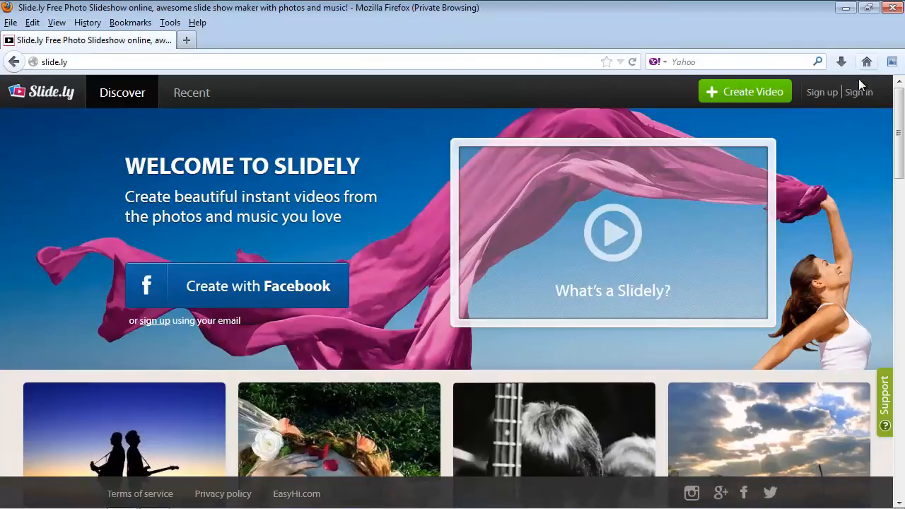
left_click(858, 92)
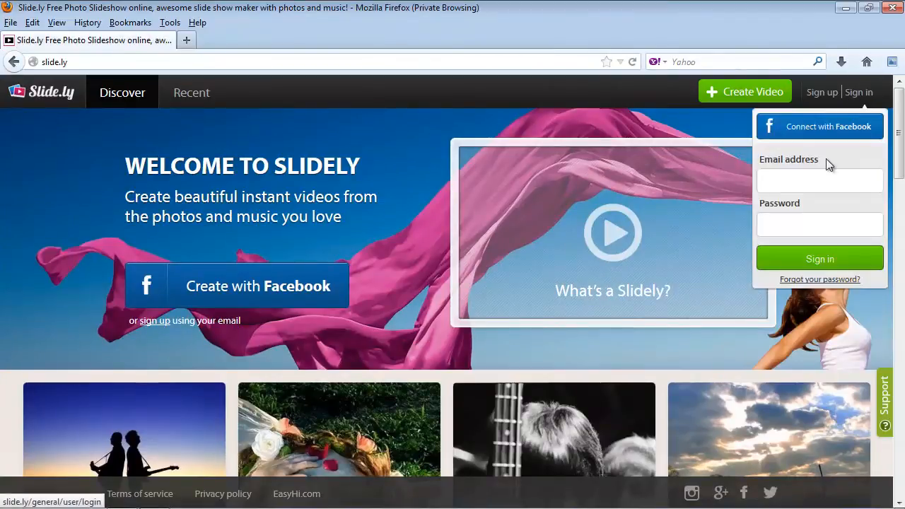
left_click(819, 258)
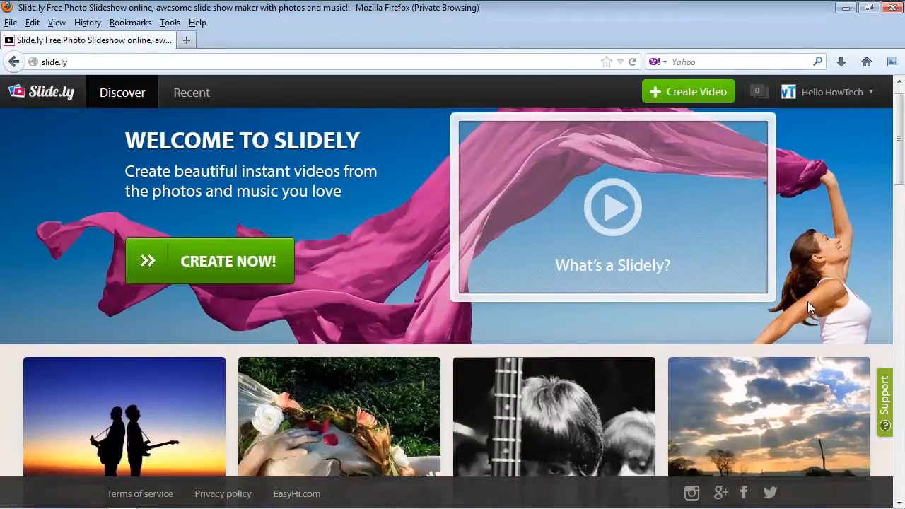
scroll("down", 3)
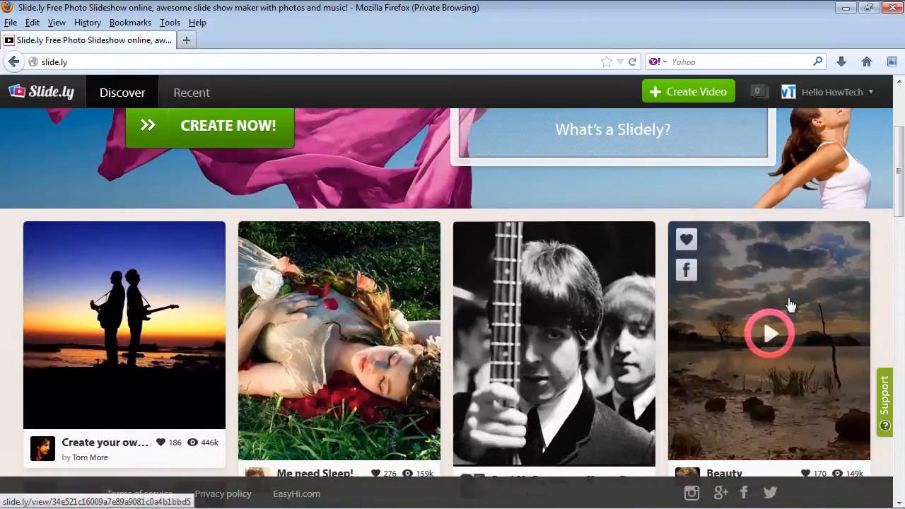
left_click(209, 126)
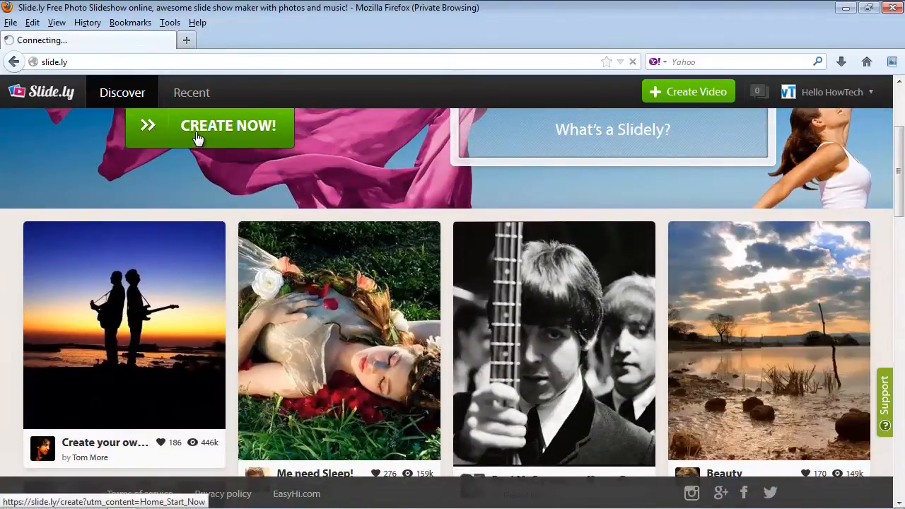
- Browse the Facebook albums source, then upload 26 photos from the computer
left_click(210, 126)
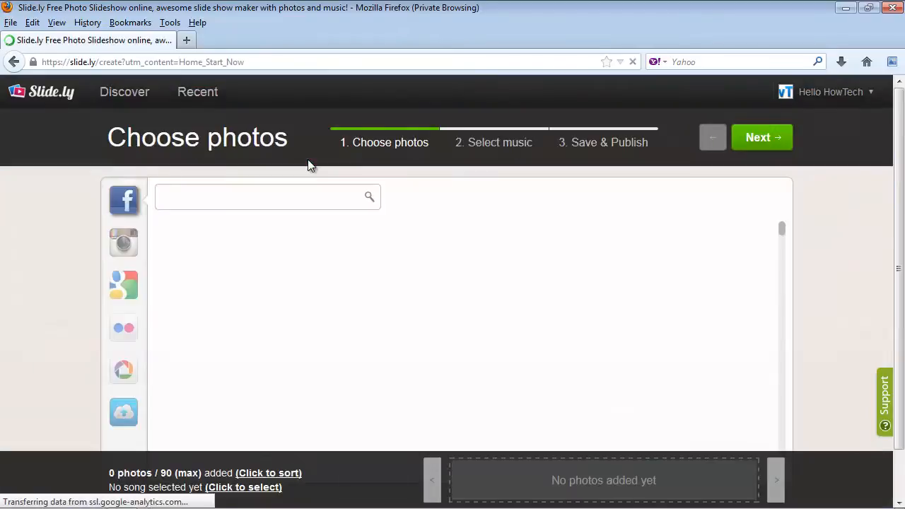
left_click(124, 199)
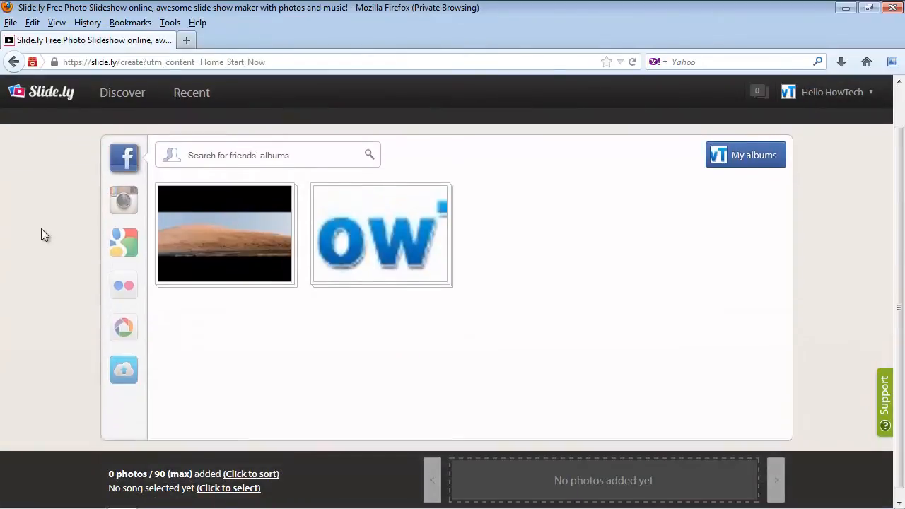
mouse_move(123, 364)
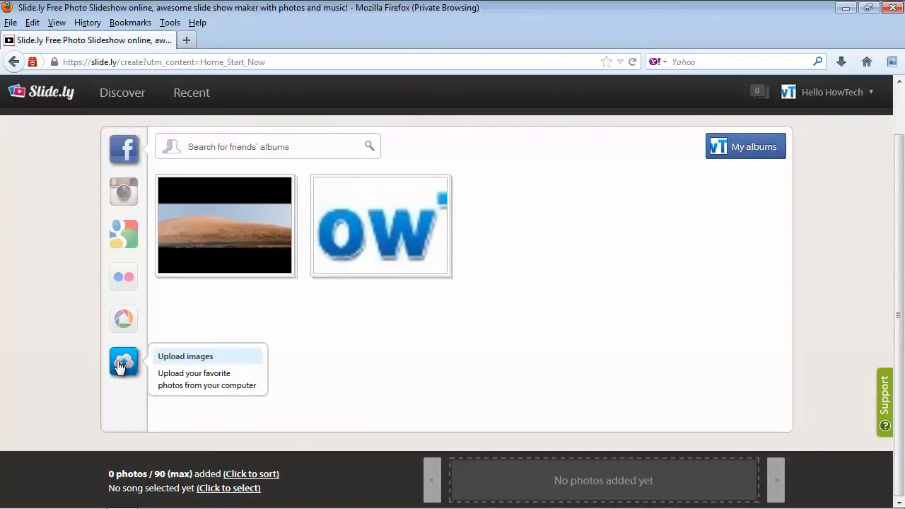
mouse_move(124, 278)
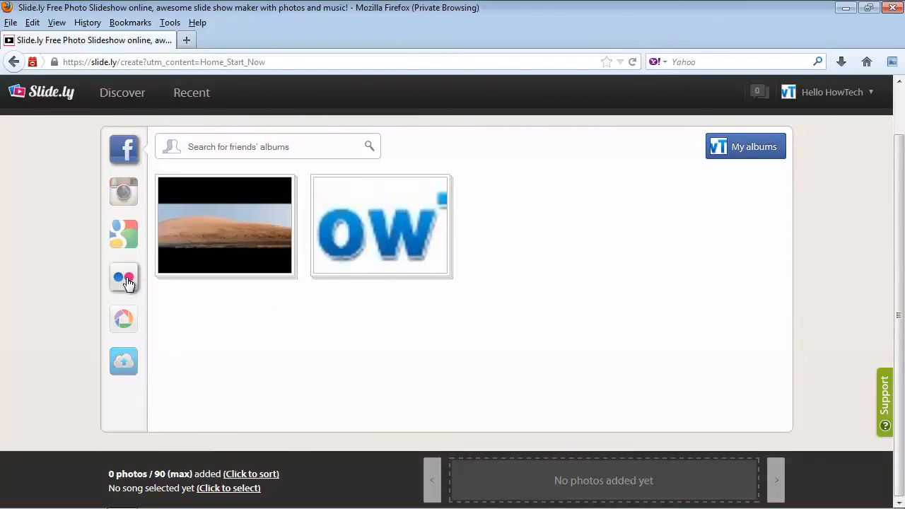
mouse_move(124, 233)
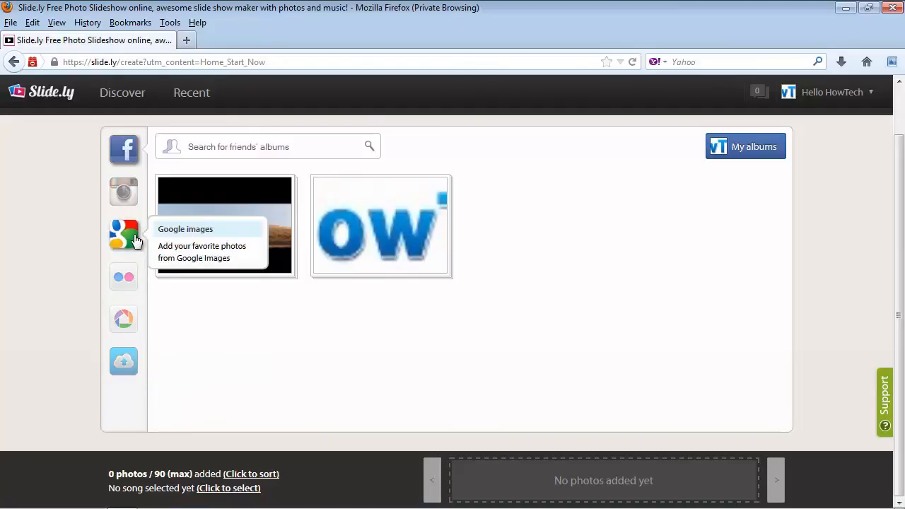
mouse_move(123, 361)
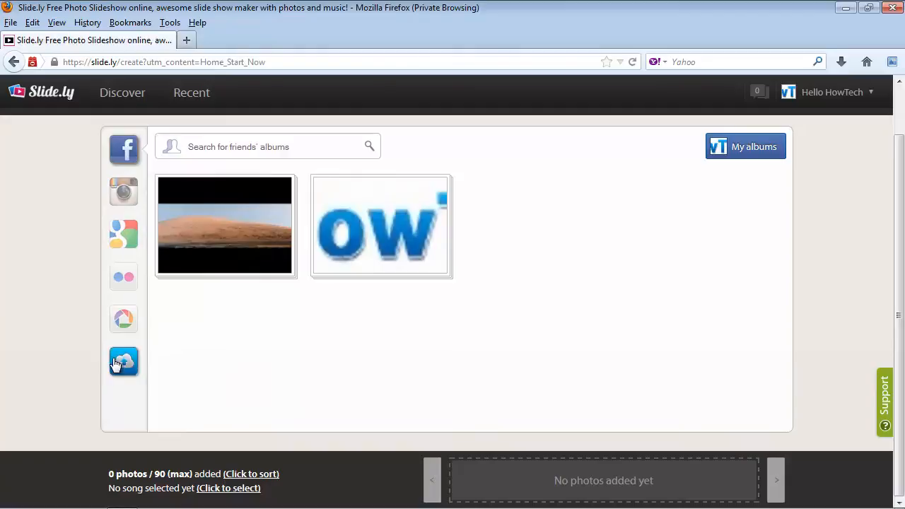
left_click(123, 361)
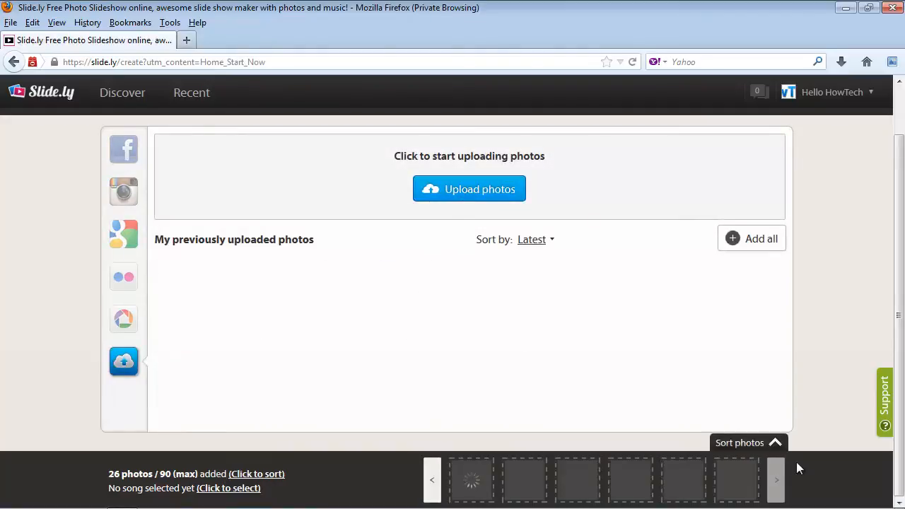
mouse_move(777, 479)
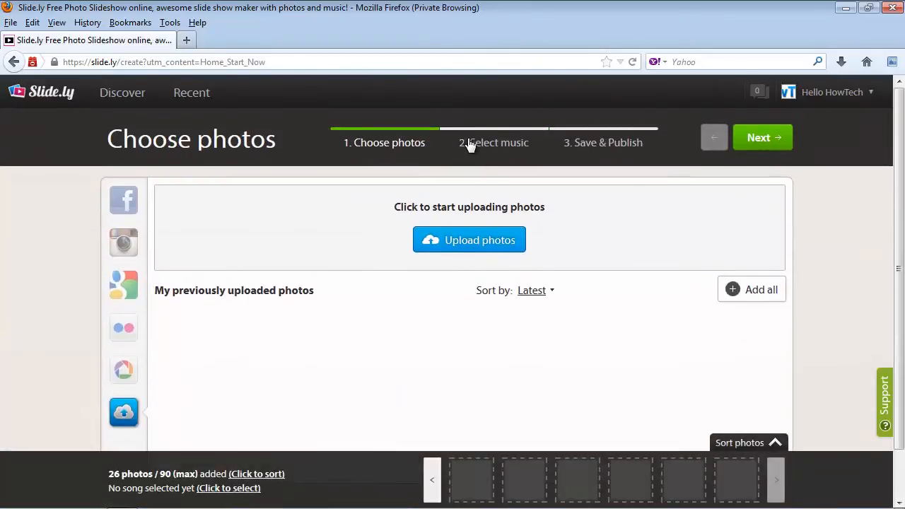
- Go to Select music and open the HITS song category
left_click(494, 142)
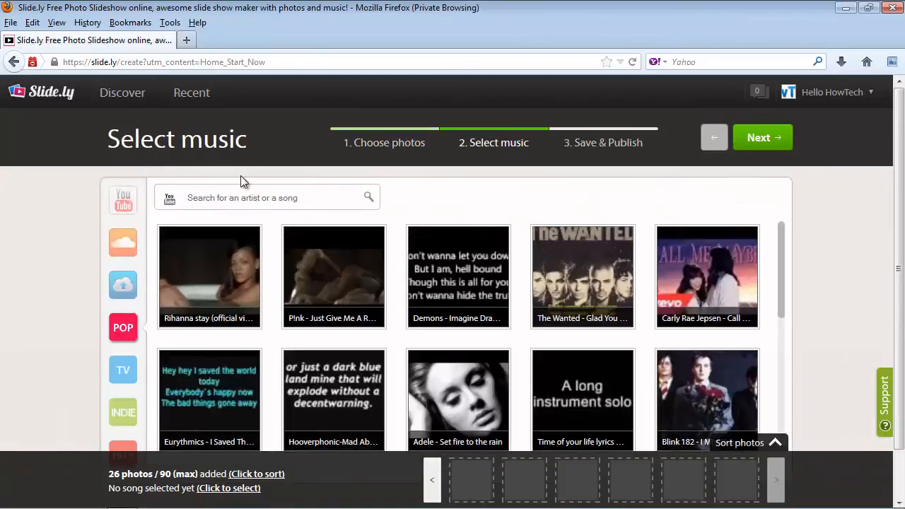
mouse_move(83, 264)
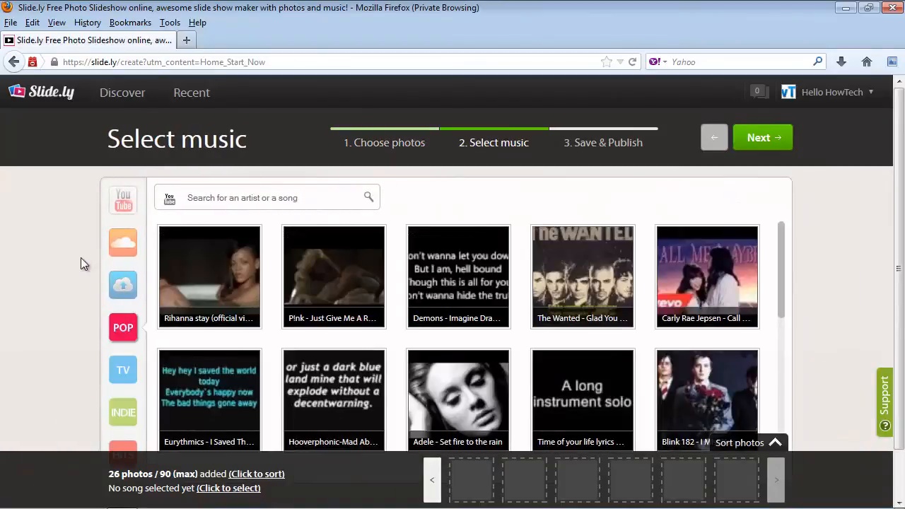
scroll("down", 3)
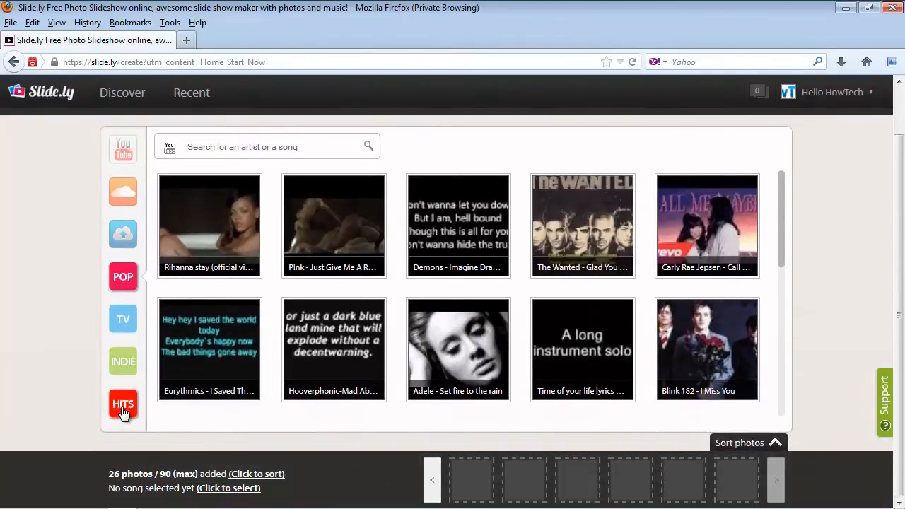
left_click(123, 403)
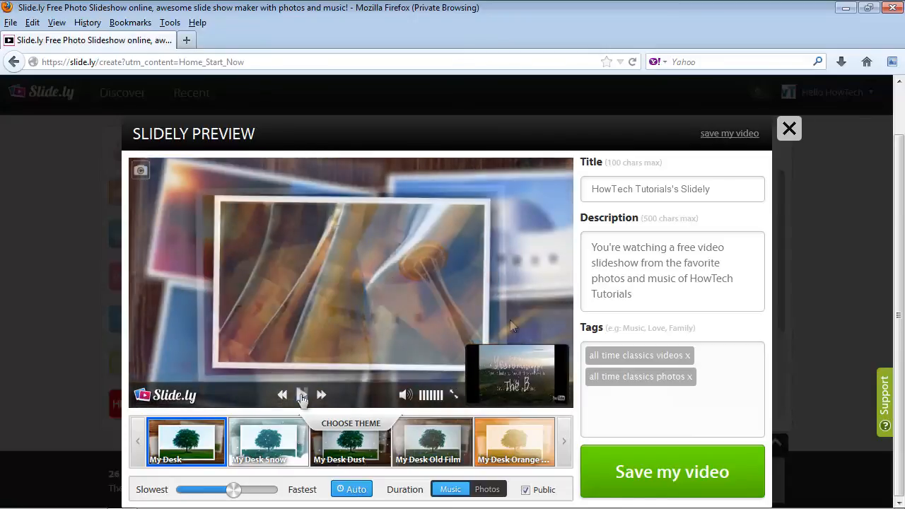
- Pause the My Desk theme preview and save the video
left_click(301, 394)
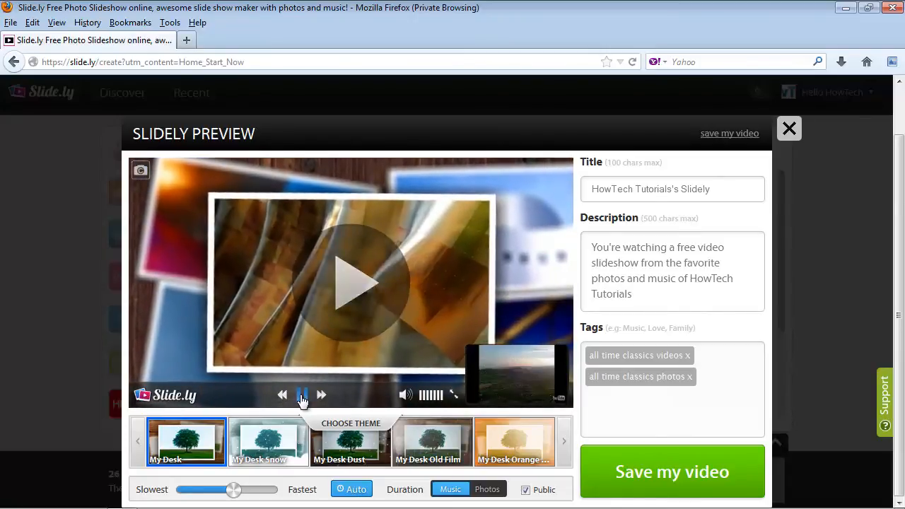
left_click(302, 394)
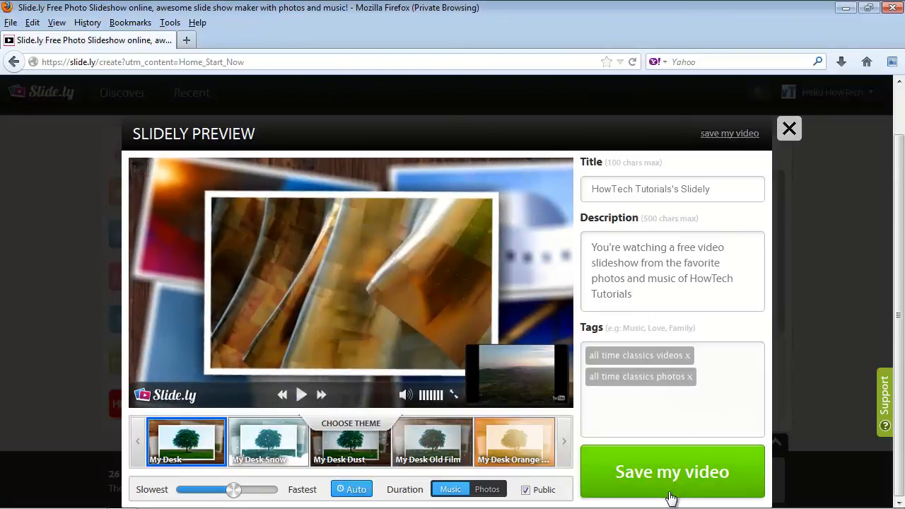
mouse_move(699, 488)
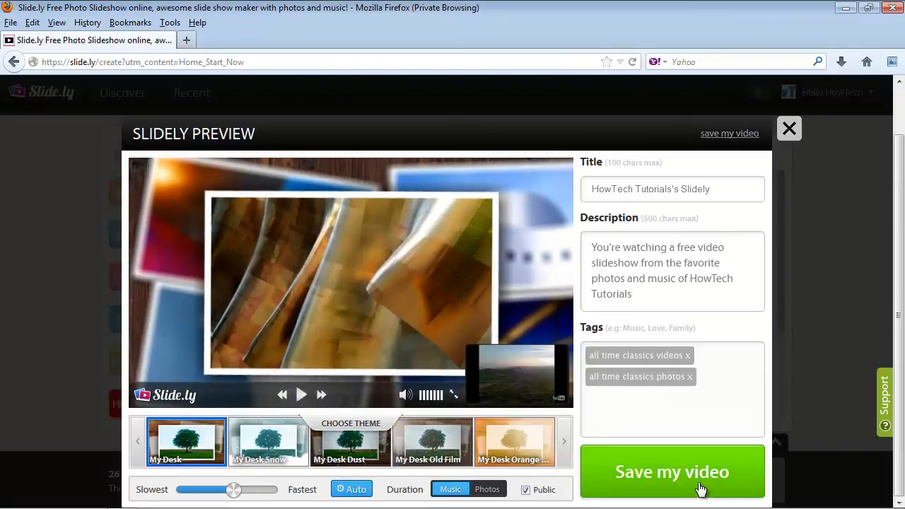